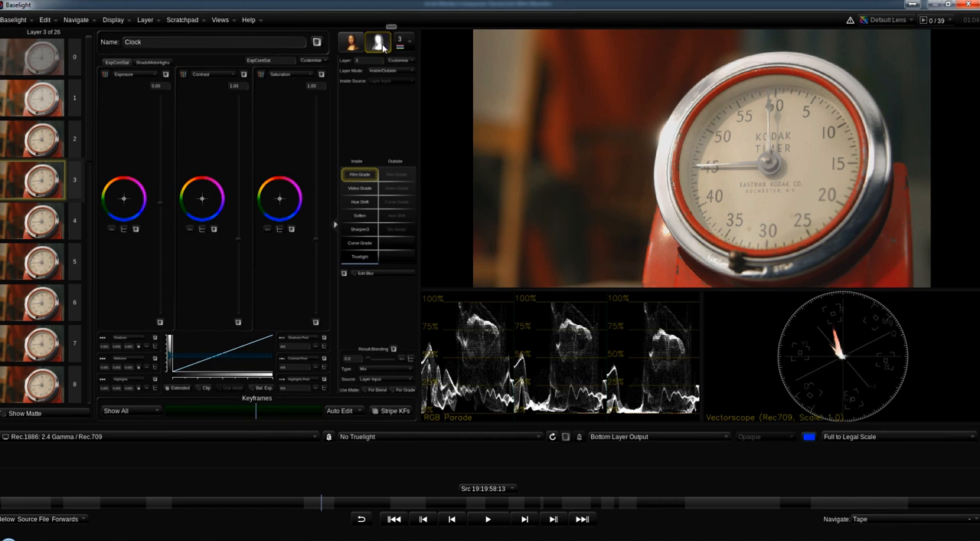
Step: Draw a freehand Shape matte outlining the clock dial and view the Layer Matte output
left_click(378, 42)
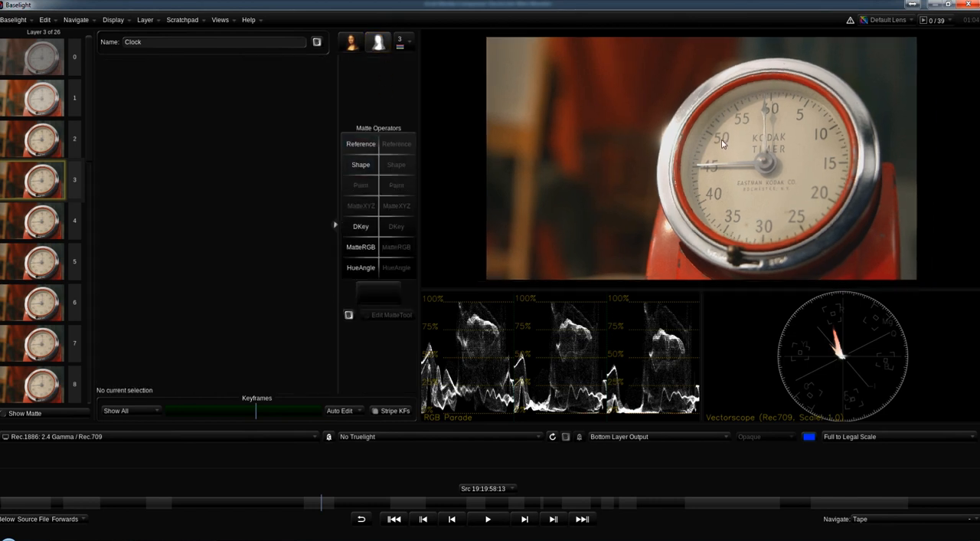
left_click(361, 165)
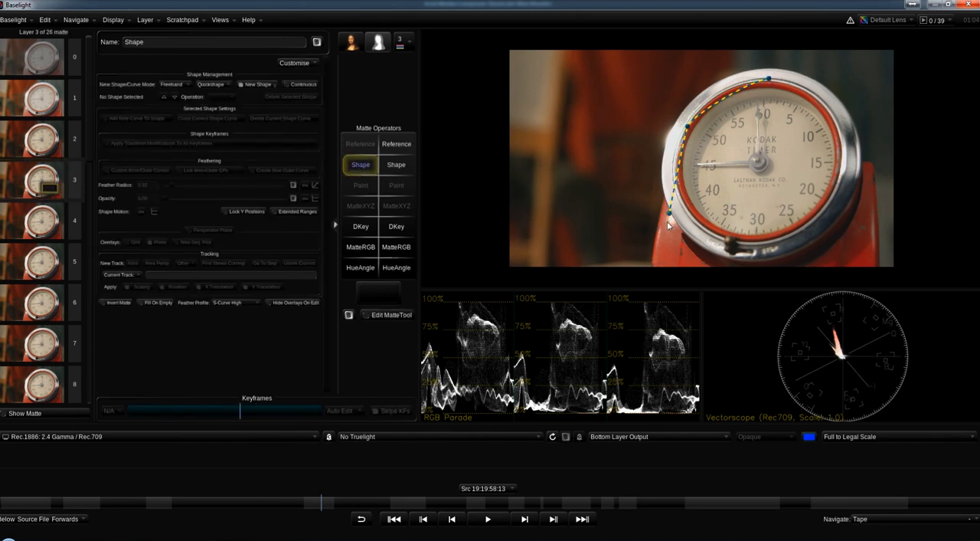
left_click_drag(674, 214, 884, 280)
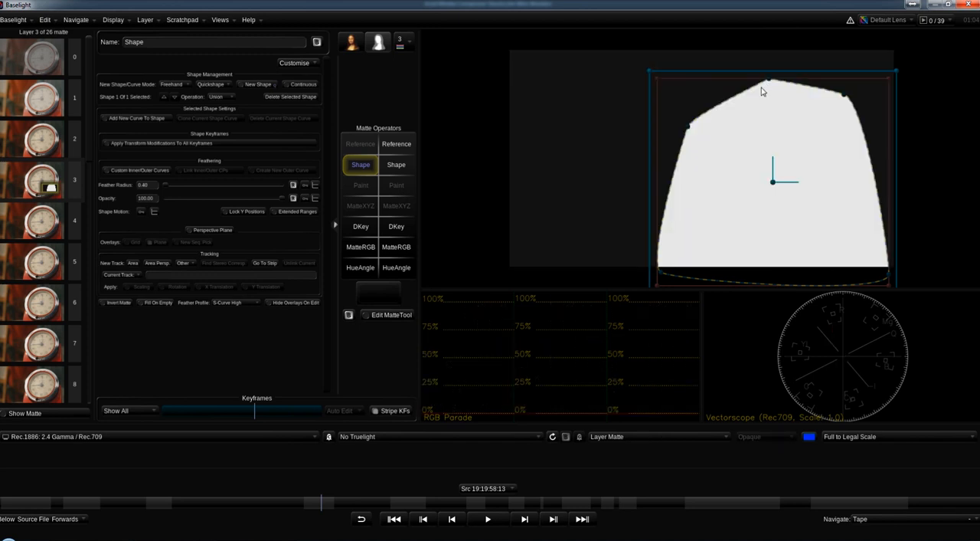
left_click(655, 435)
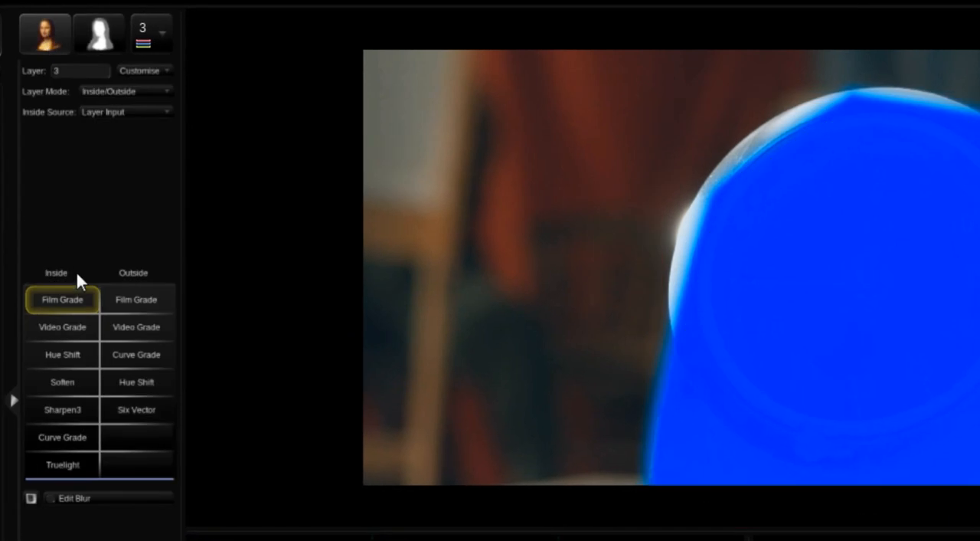
mouse_move(150, 278)
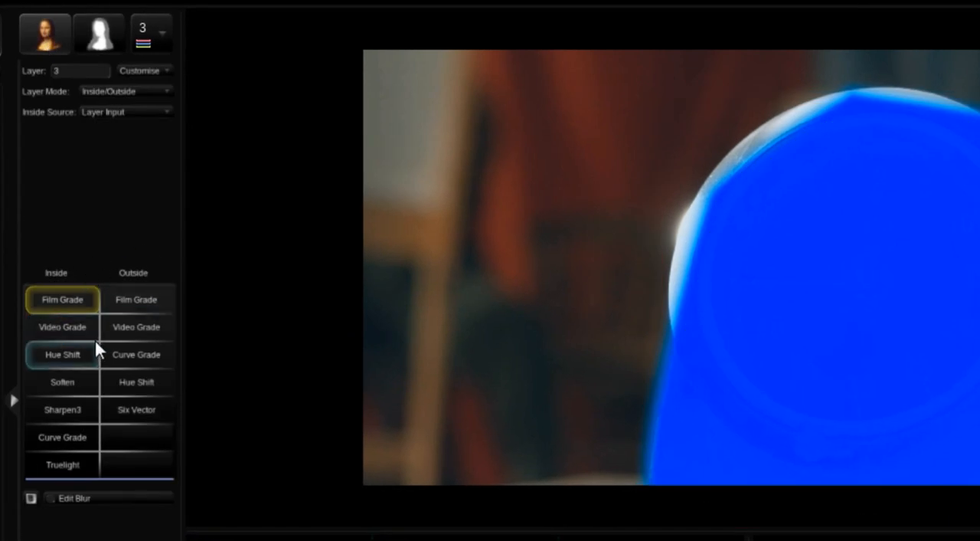
mouse_move(62, 327)
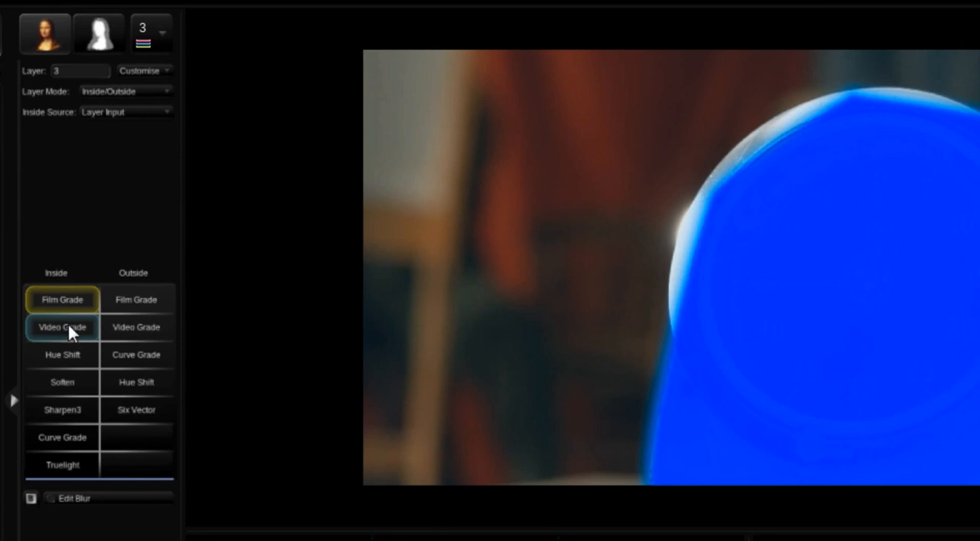
Step: Bring the Inside and then Outside Video Grade operators into use for the dial matte
left_click(62, 327)
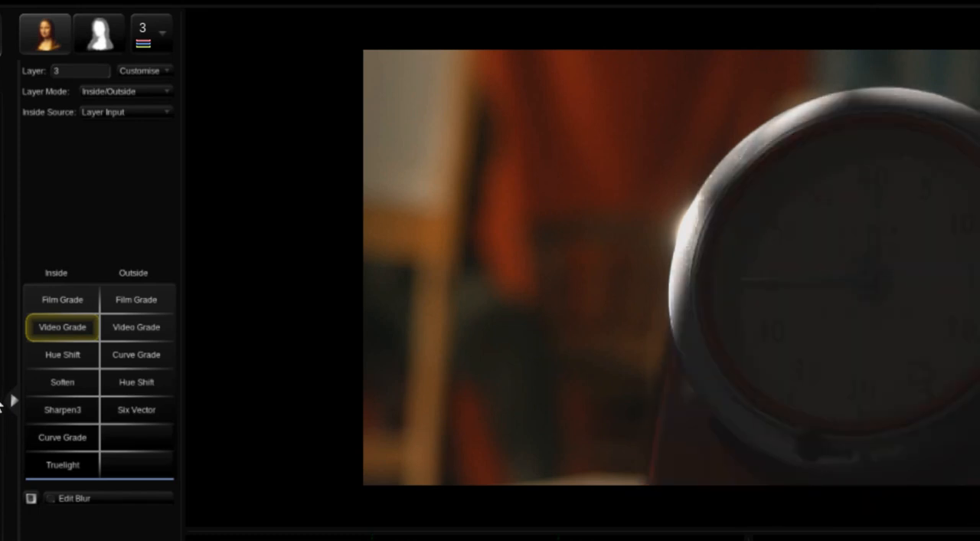
left_click(135, 327)
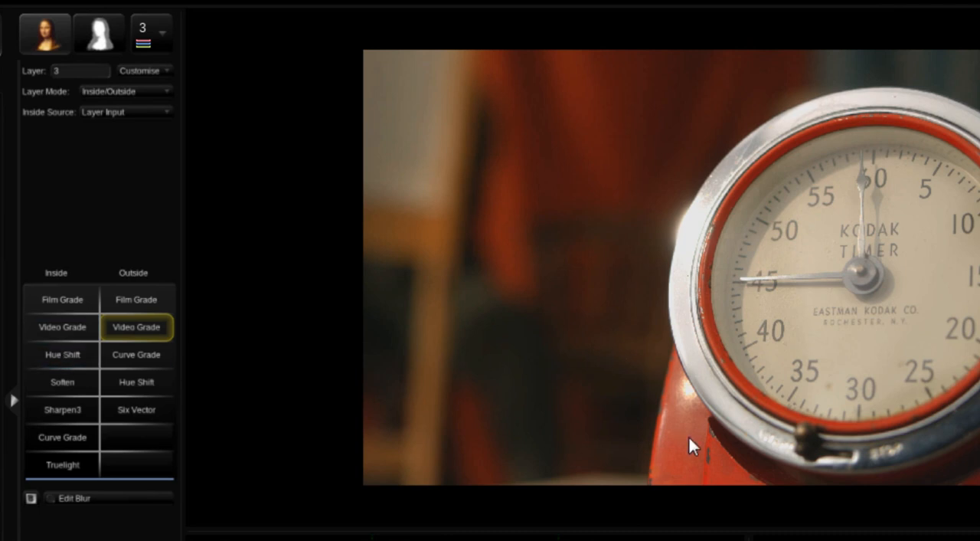
mouse_move(698, 465)
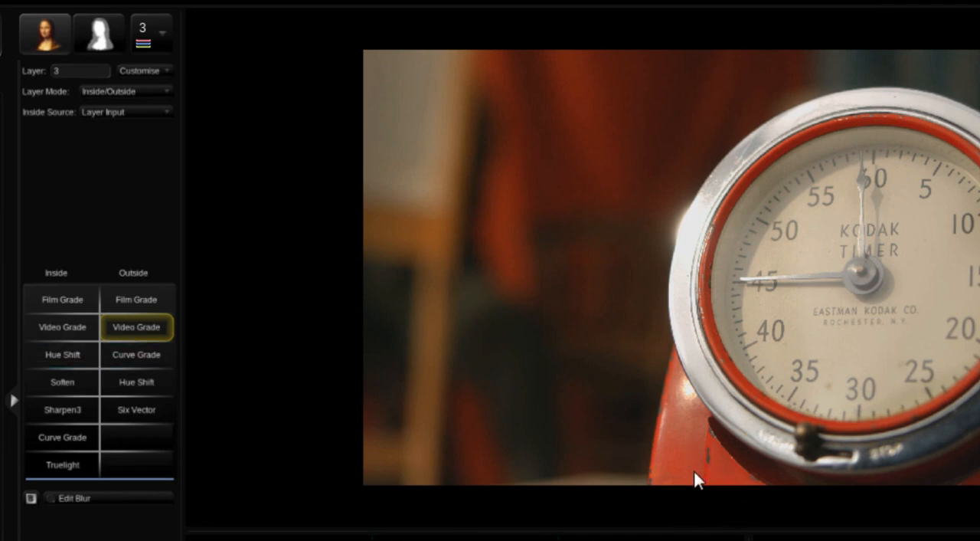
mouse_move(433, 423)
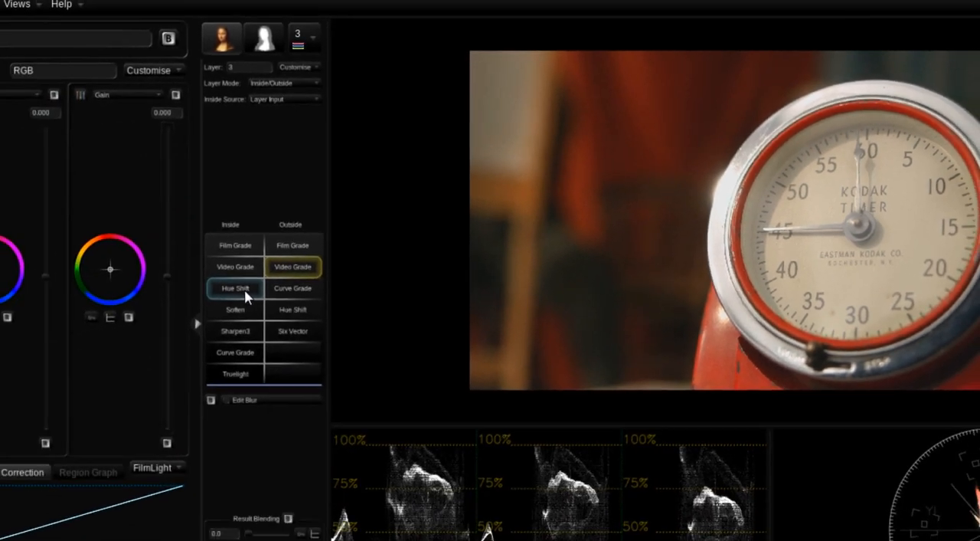
Step: Use Inside Hue Shift to push the clock's red rim toward magenta-pink
left_click(236, 287)
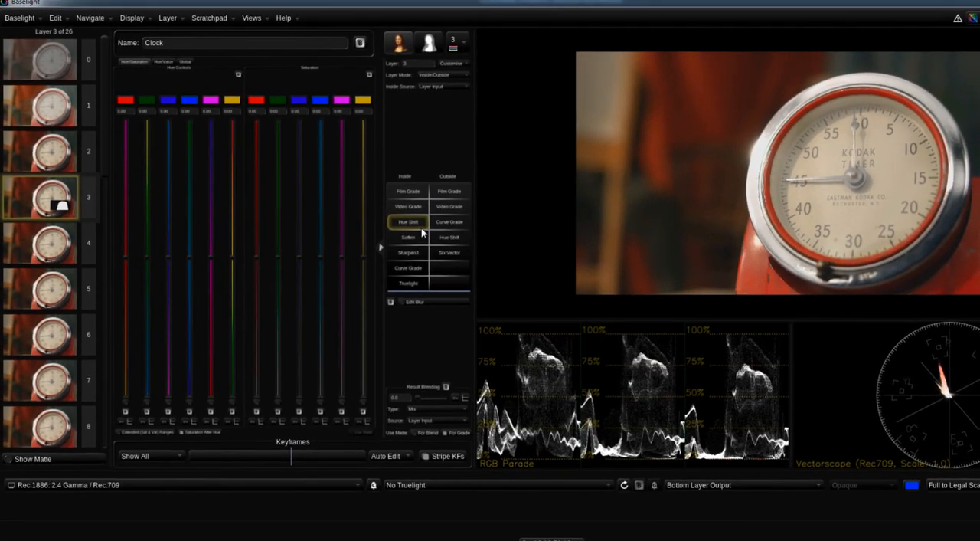
mouse_move(266, 135)
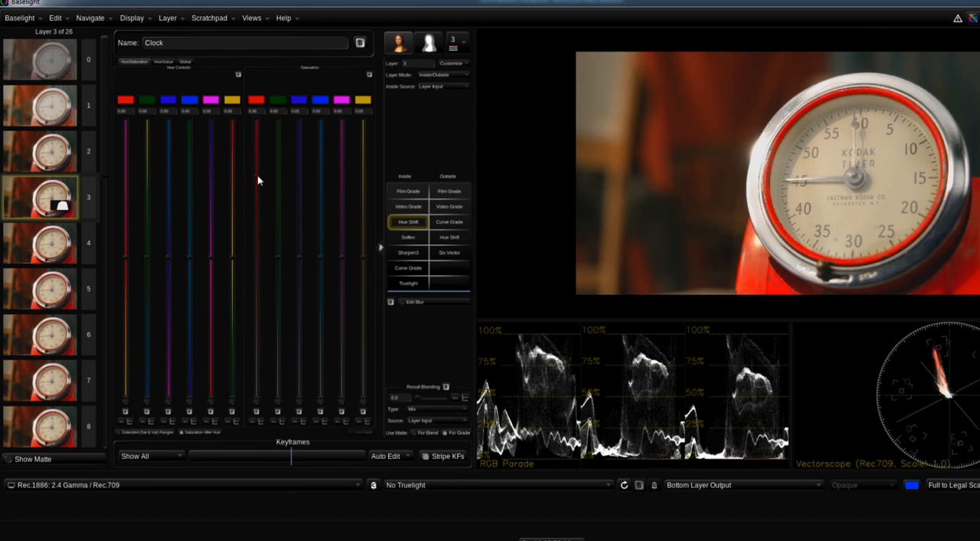
left_click_drag(256, 180, 256, 269)
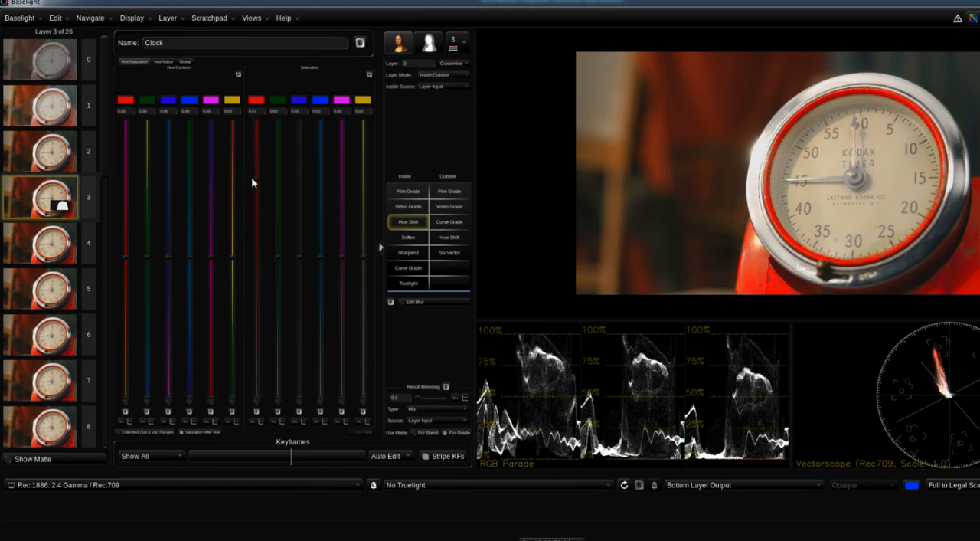
mouse_move(130, 265)
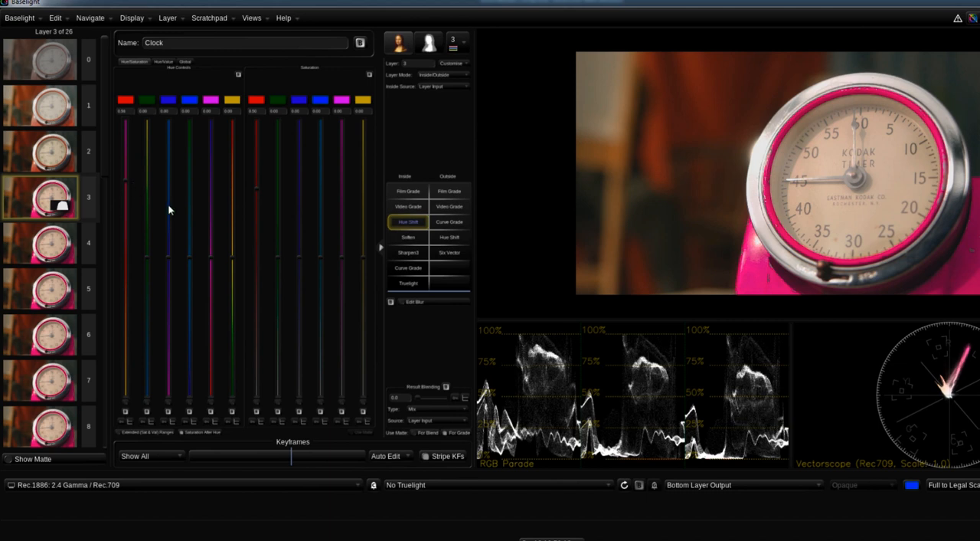
mouse_move(417, 180)
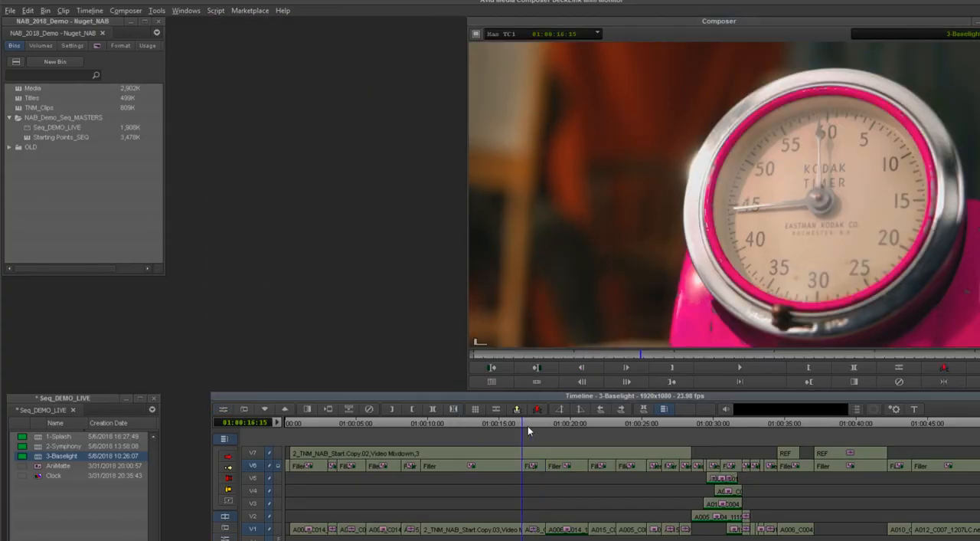
Step: Scrub through the recoloured clock shot, then jump to the room shot around 01:00:35
left_click(739, 367)
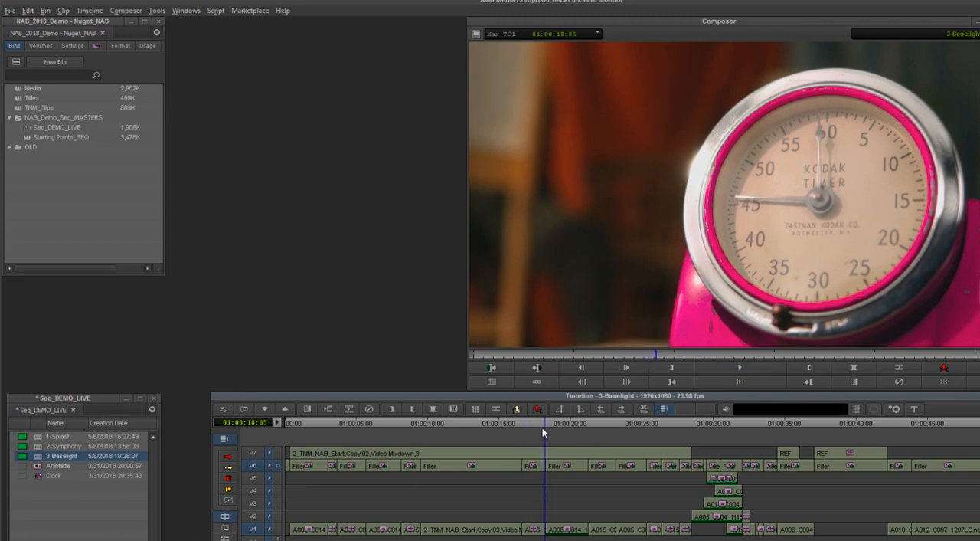
left_click(793, 423)
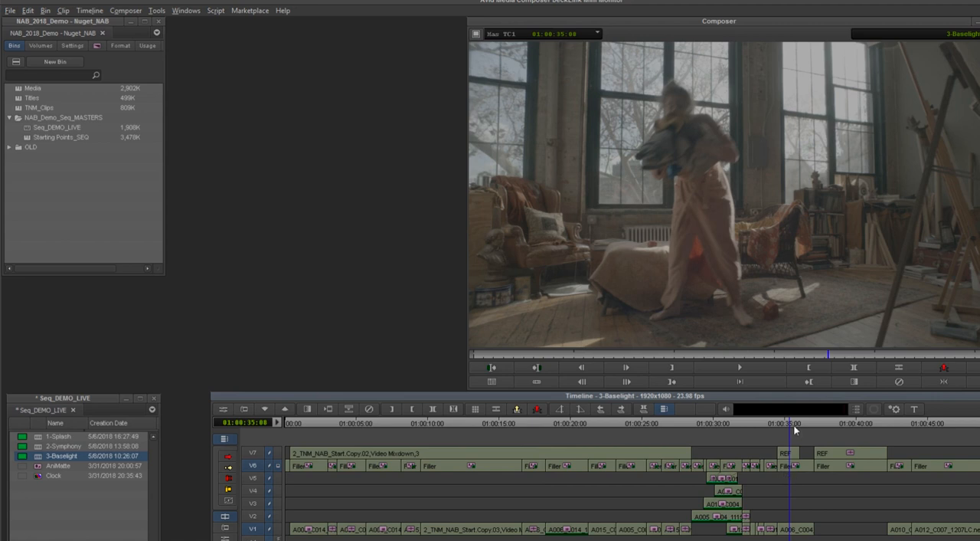
Step: Move the position indicator onto a frame inside the loft shot with the woman by the windows
left_click(808, 423)
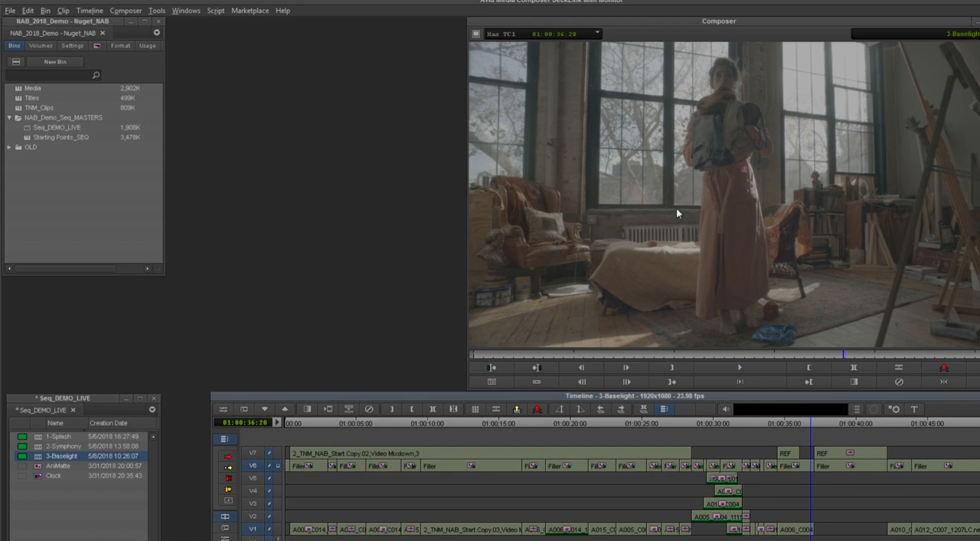
mouse_move(755, 329)
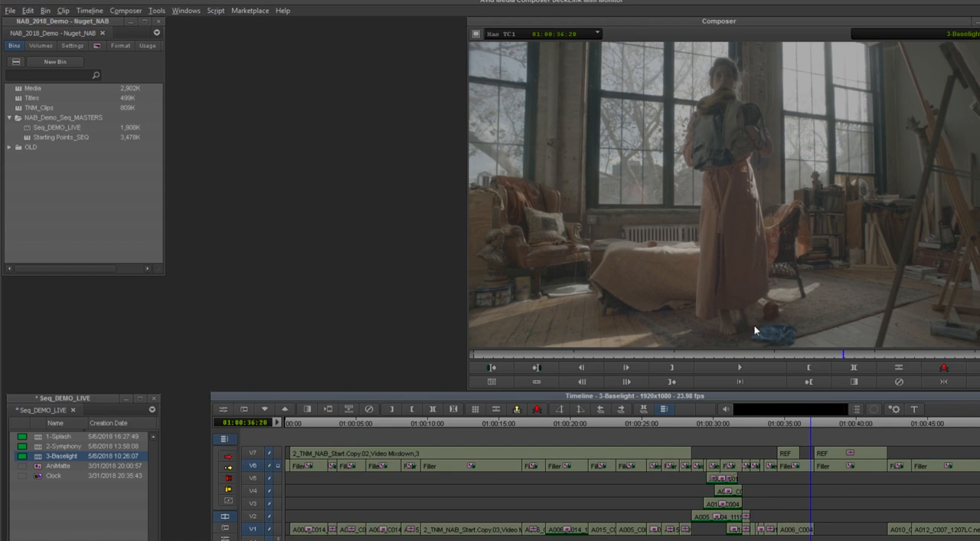
mouse_move(758, 325)
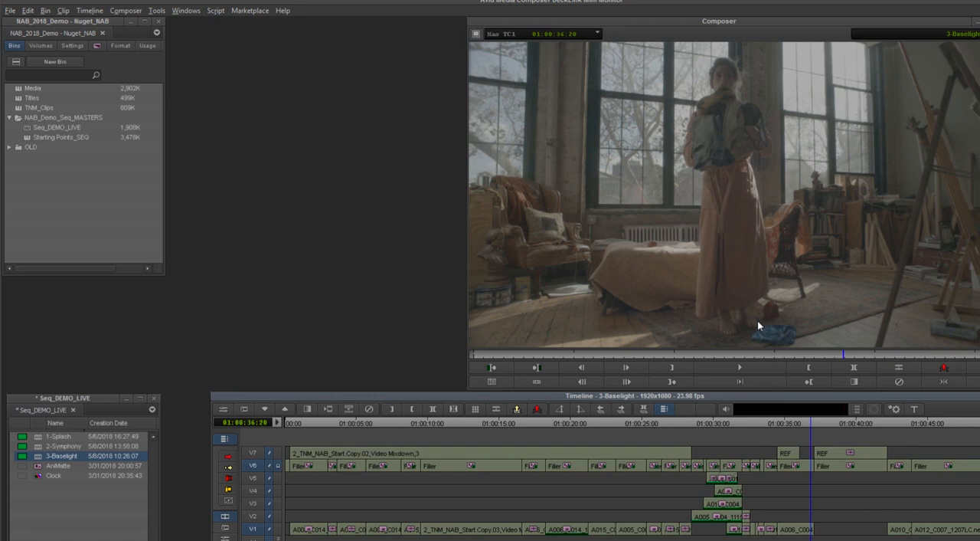
mouse_move(755, 325)
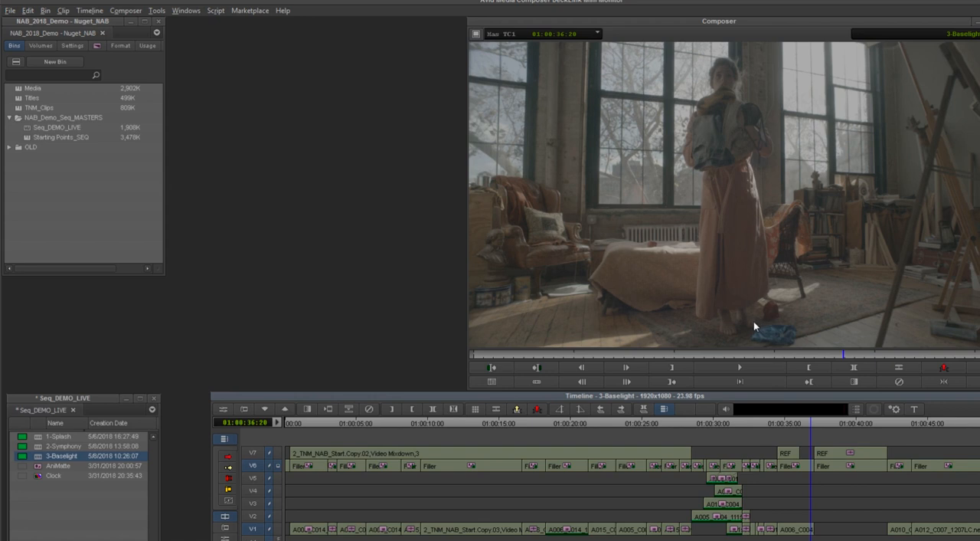
mouse_move(724, 72)
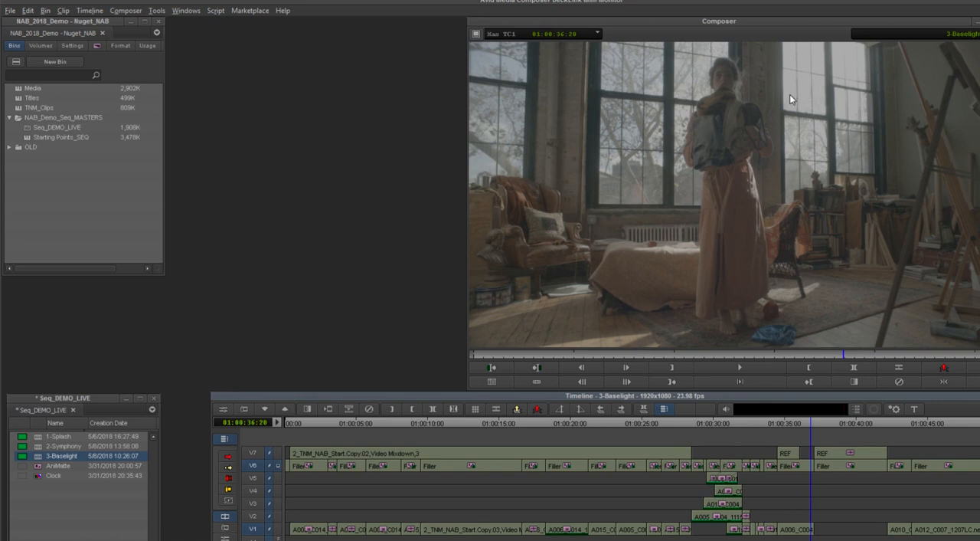
mouse_move(794, 318)
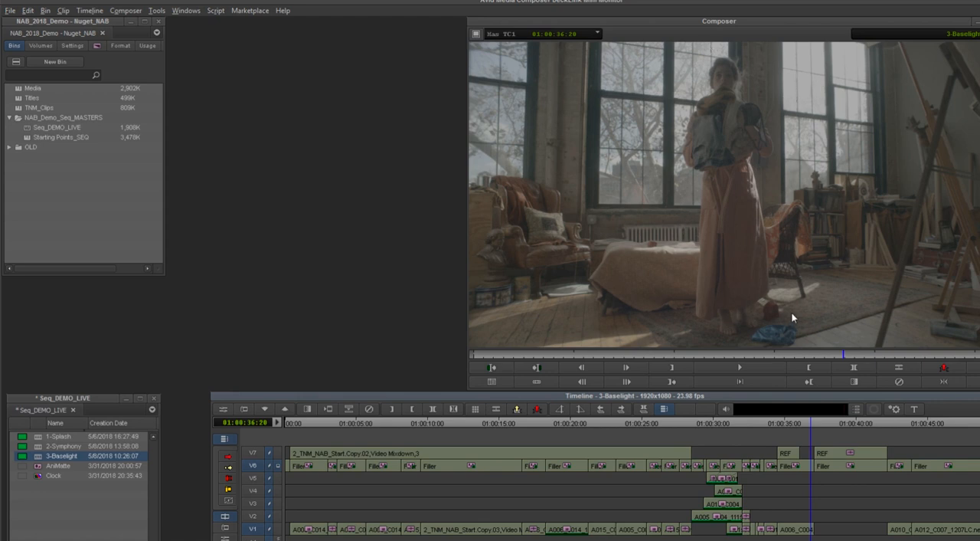
mouse_move(756, 332)
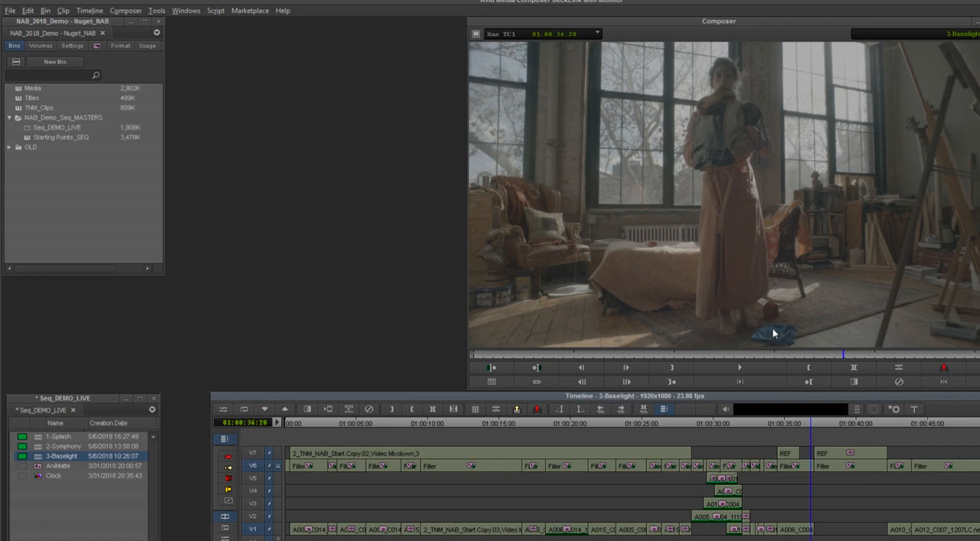
left_click(802, 424)
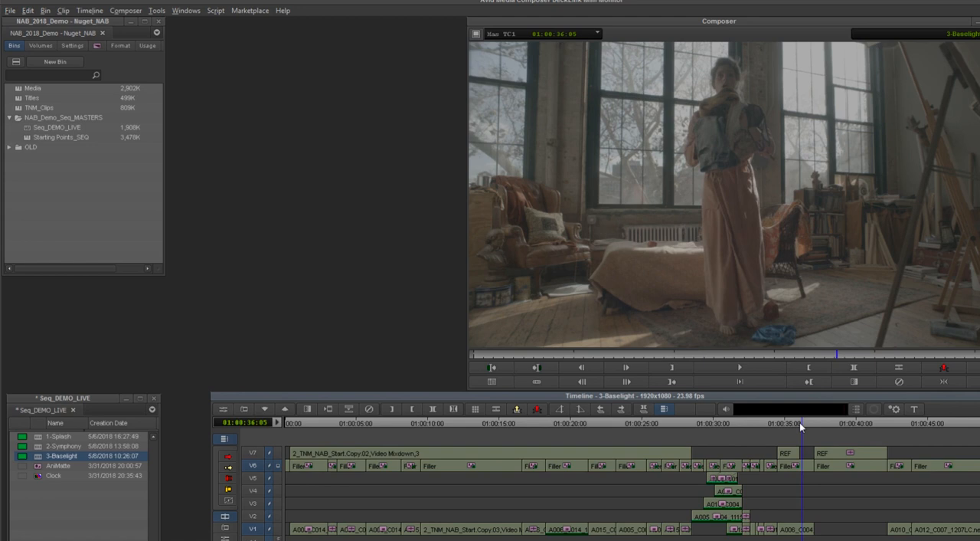
Step: Grade the room shot on Layer 2 with a warm, brighter Video Grade using Lift, Gamma and Gain
left_click(795, 422)
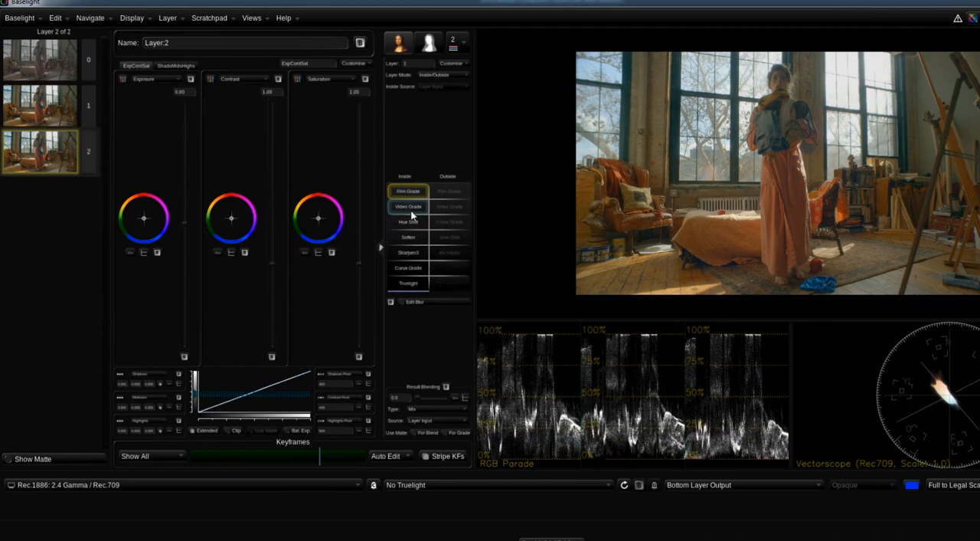
left_click(408, 206)
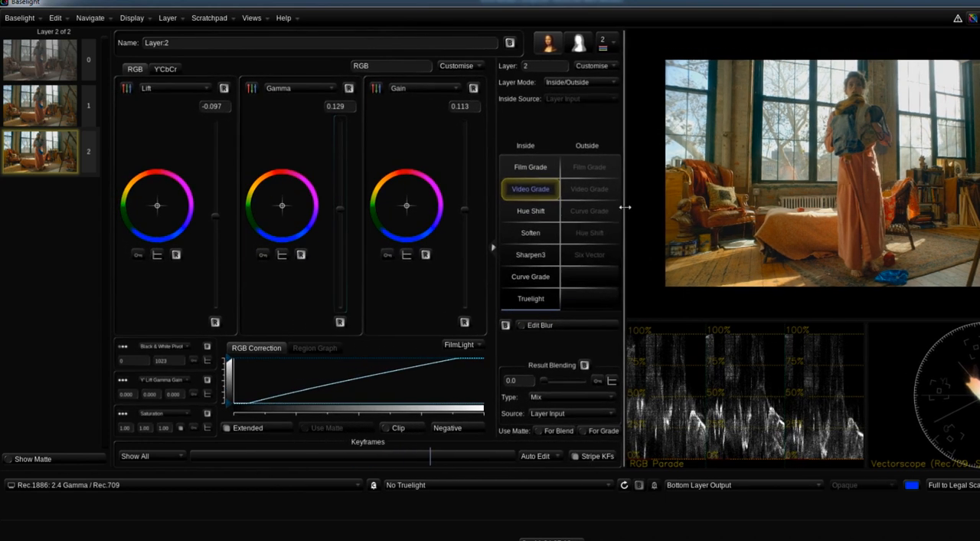
mouse_move(406, 207)
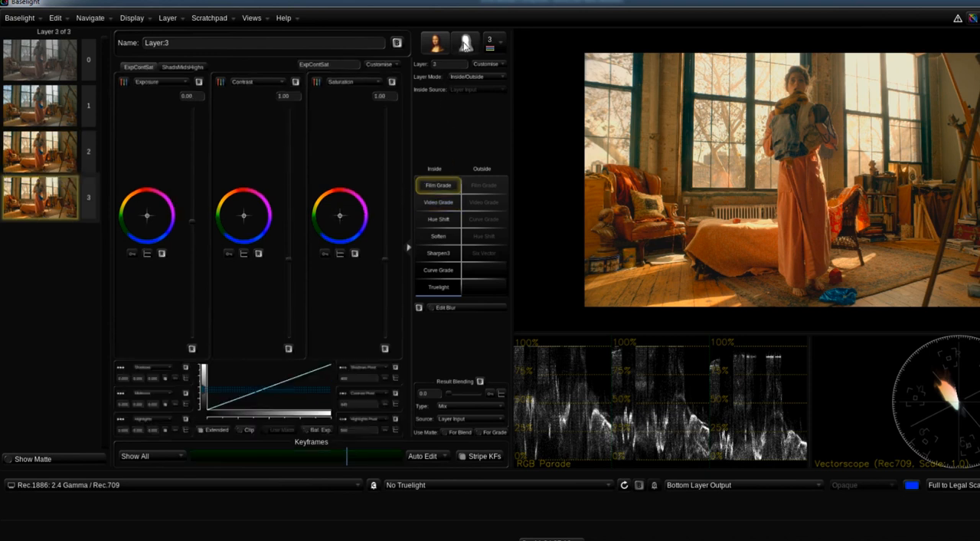
Step: Key the bright windows with HueAngle on Layer 3: Value Low about 0.578, Rolloff Low/High 0.193
left_click(465, 43)
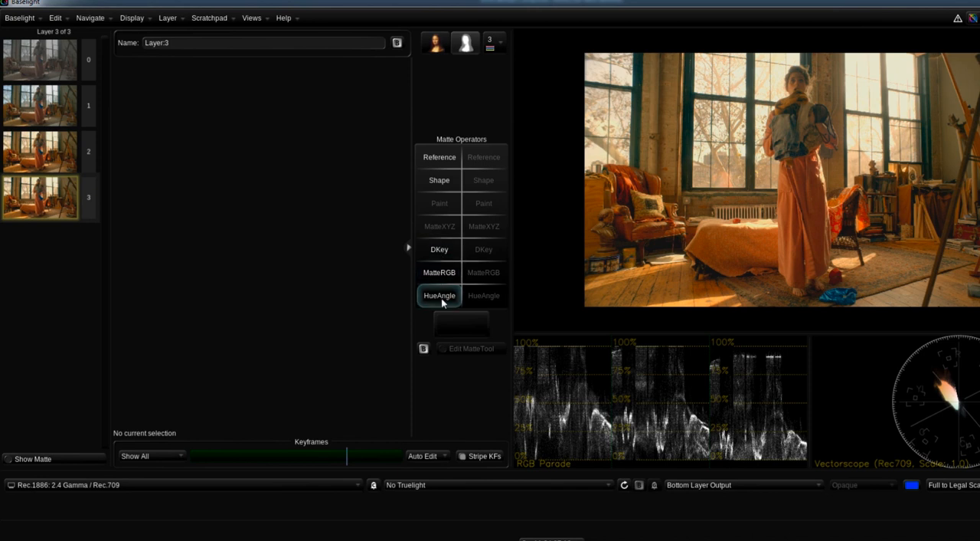
left_click(439, 296)
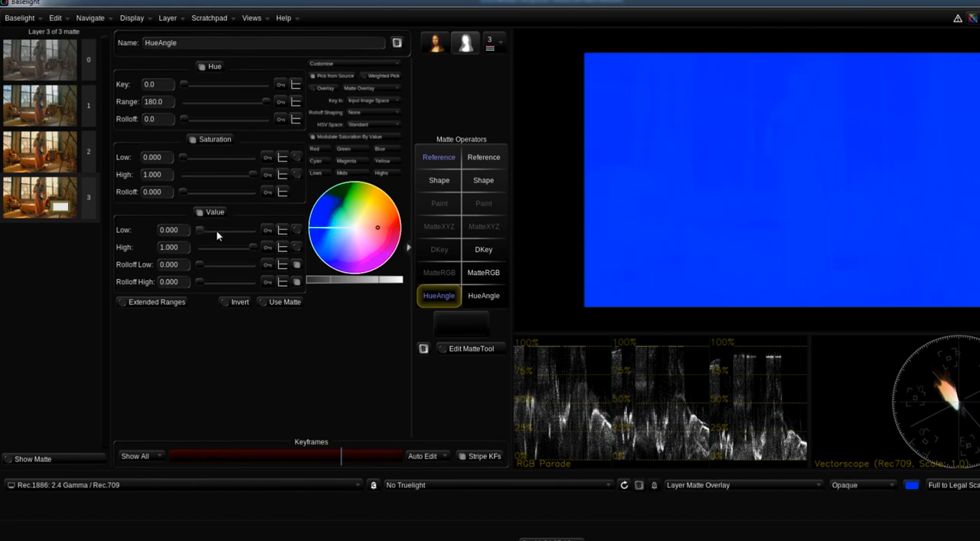
left_click_drag(199, 229, 218, 230)
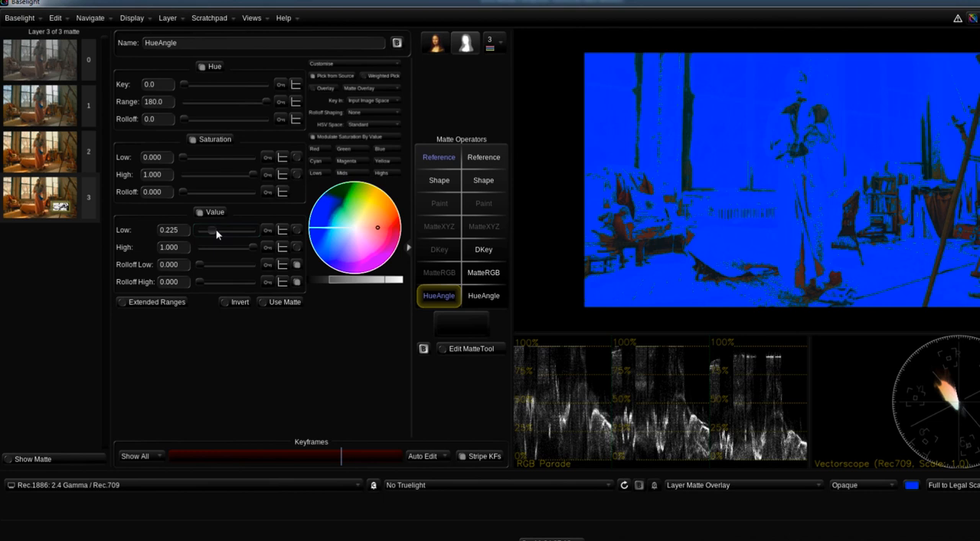
left_click_drag(216, 234, 232, 234)
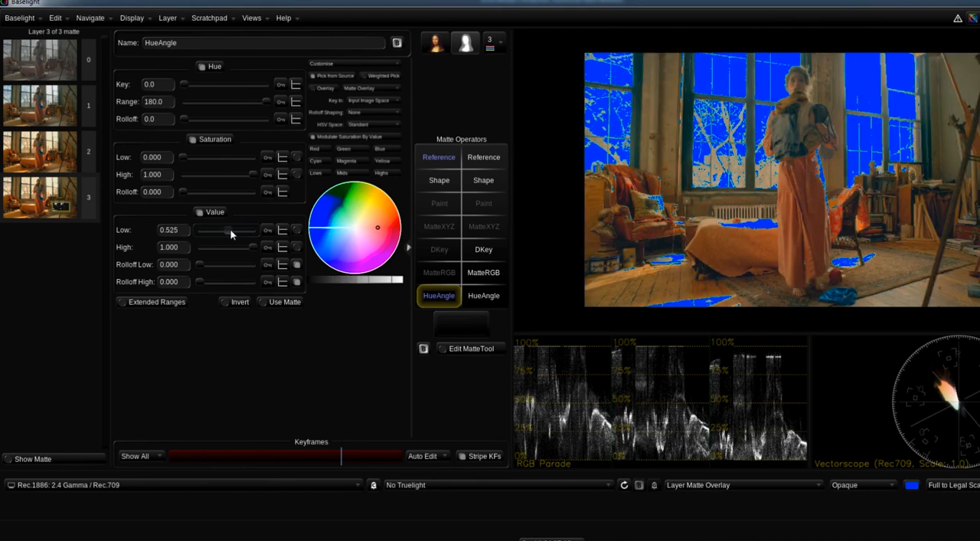
left_click_drag(226, 230, 233, 230)
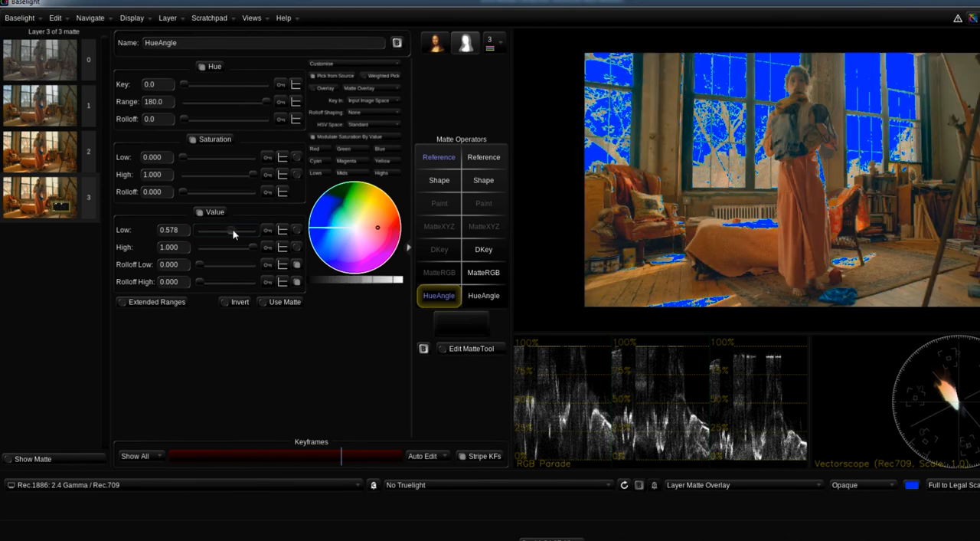
left_click_drag(199, 264, 229, 264)
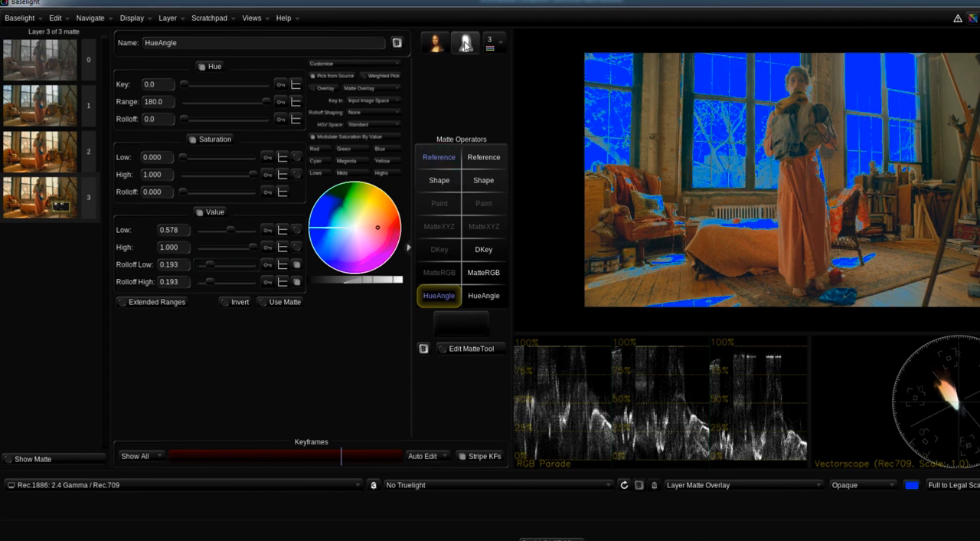
left_click(465, 42)
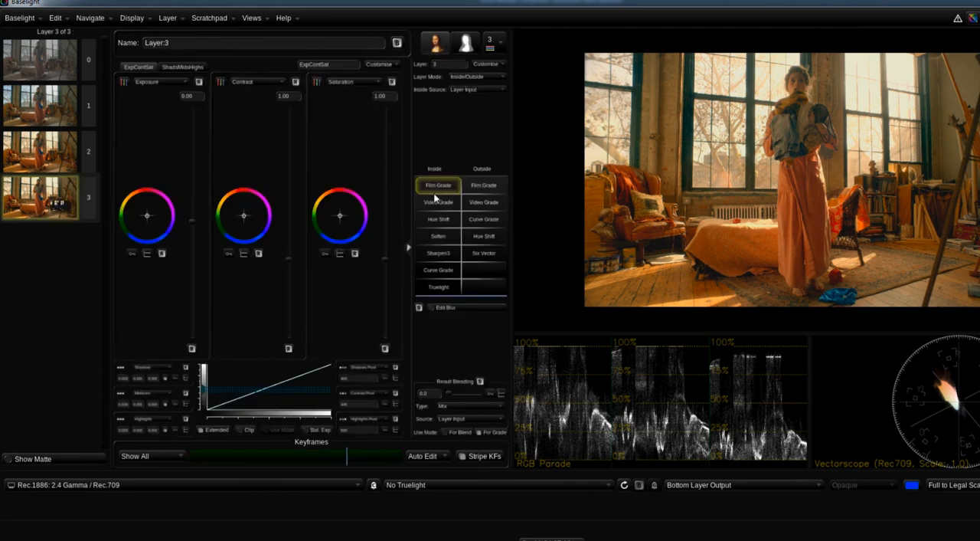
Step: Lower Video Grade Gain to about -0.206 inside the window key to darken the windows
left_click(437, 202)
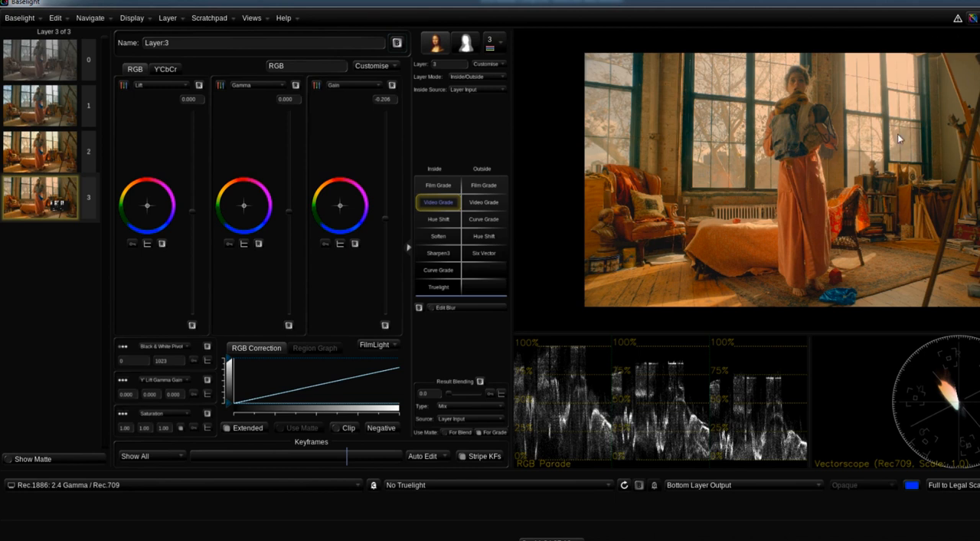
mouse_move(777, 280)
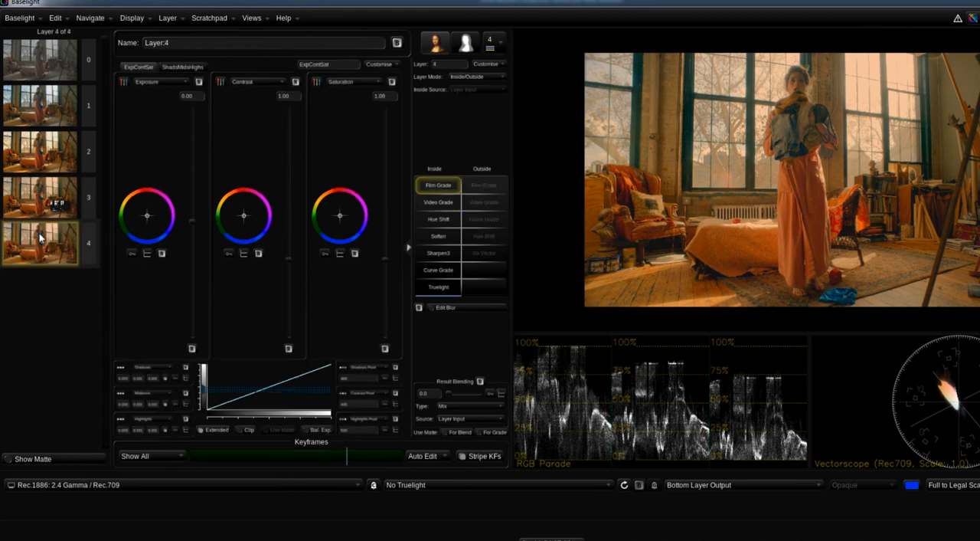
Step: On Layer 4 reset Gain, then restrict a HueAngle key with a Shape to the rightmost window
left_click(438, 202)
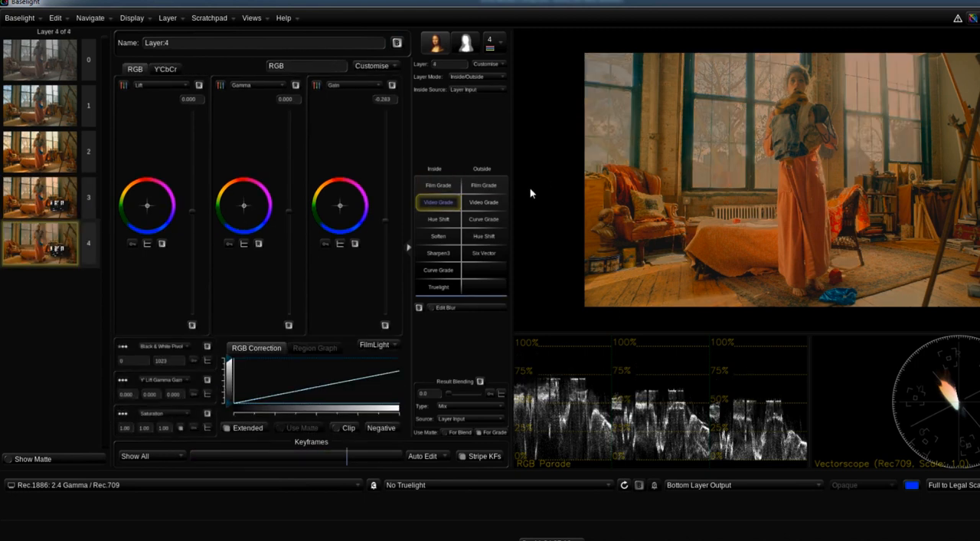
right_click(438, 201)
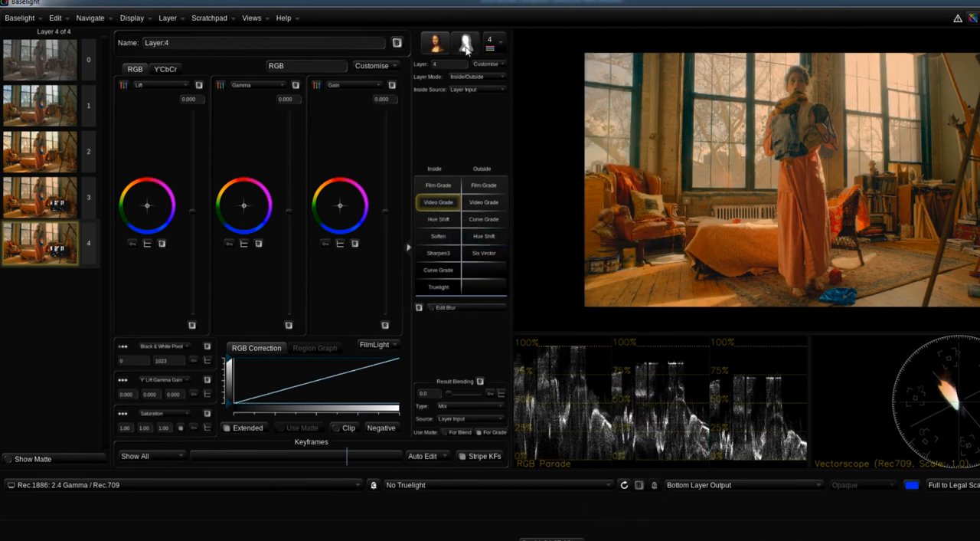
left_click(465, 43)
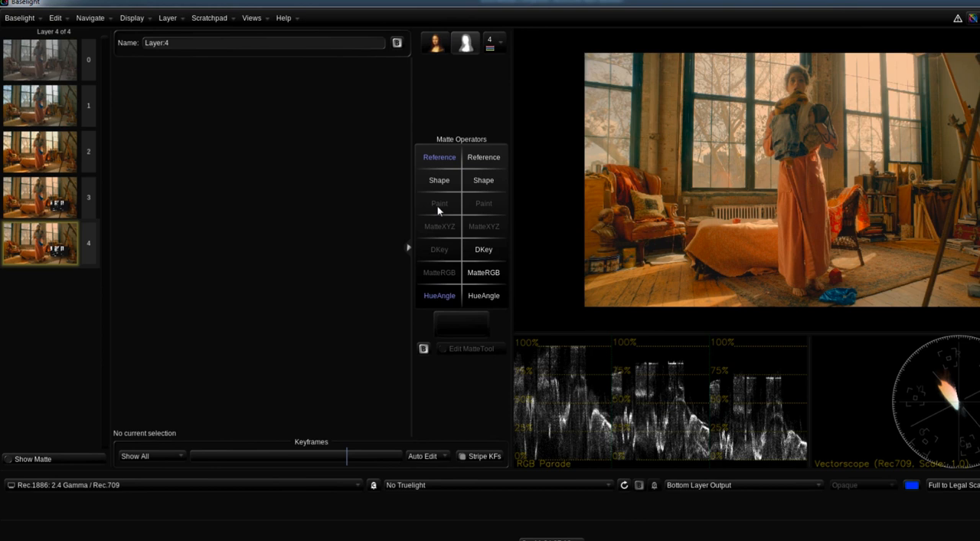
left_click(438, 201)
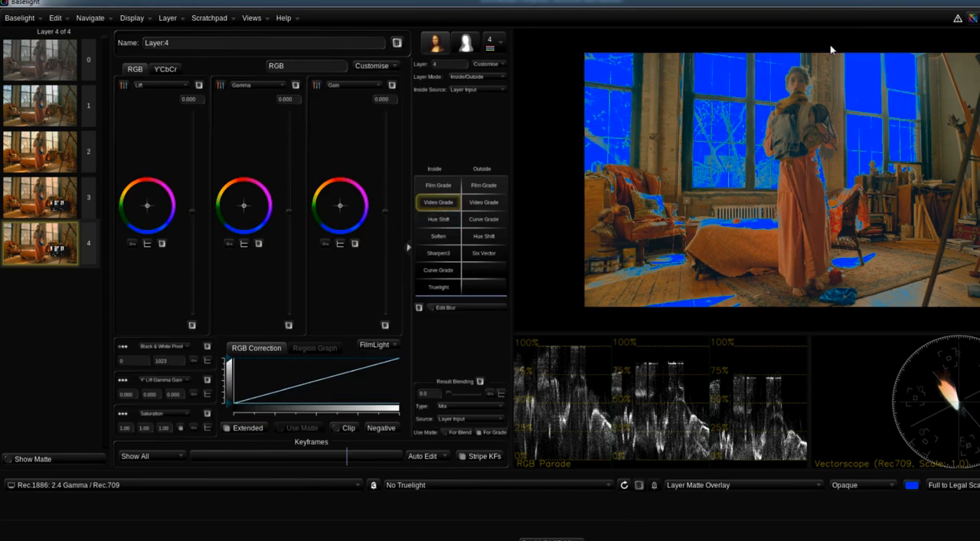
mouse_move(624, 122)
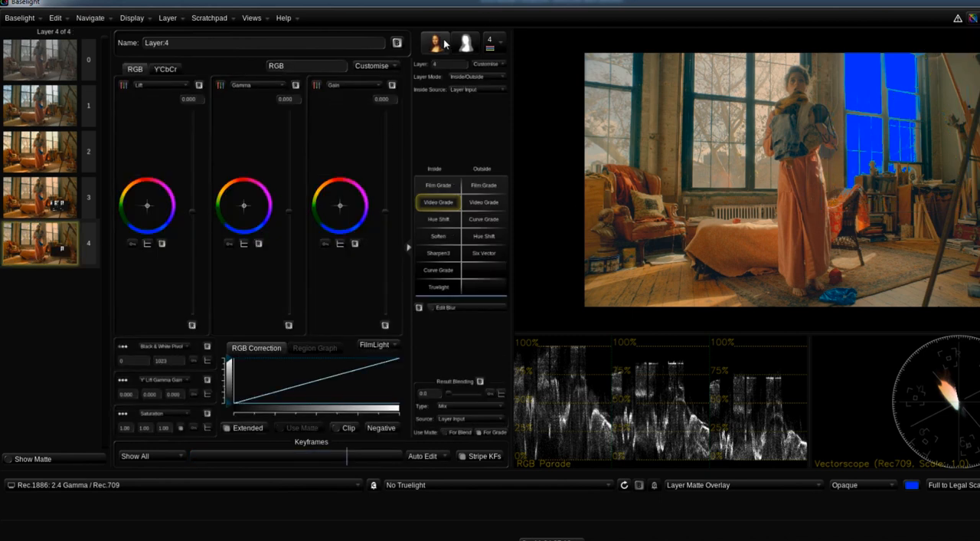
left_click(483, 202)
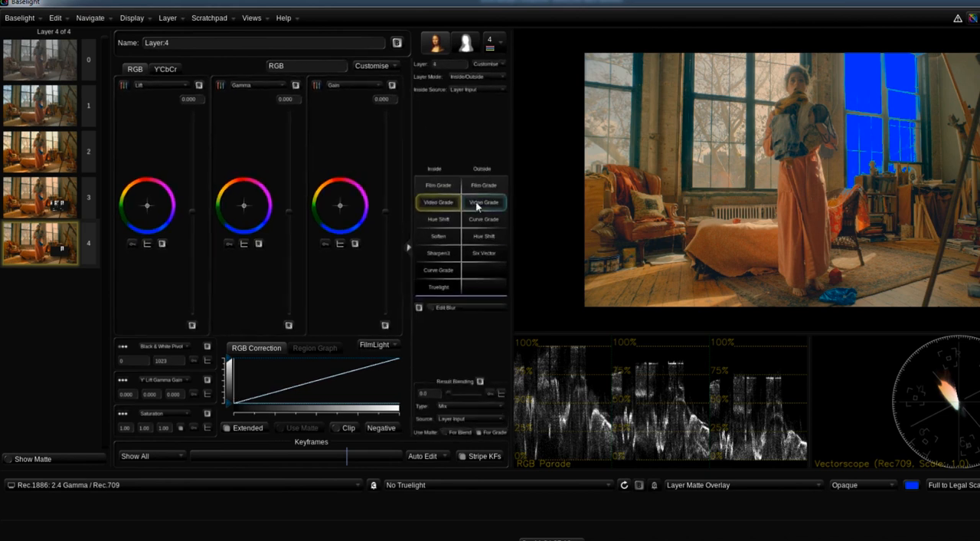